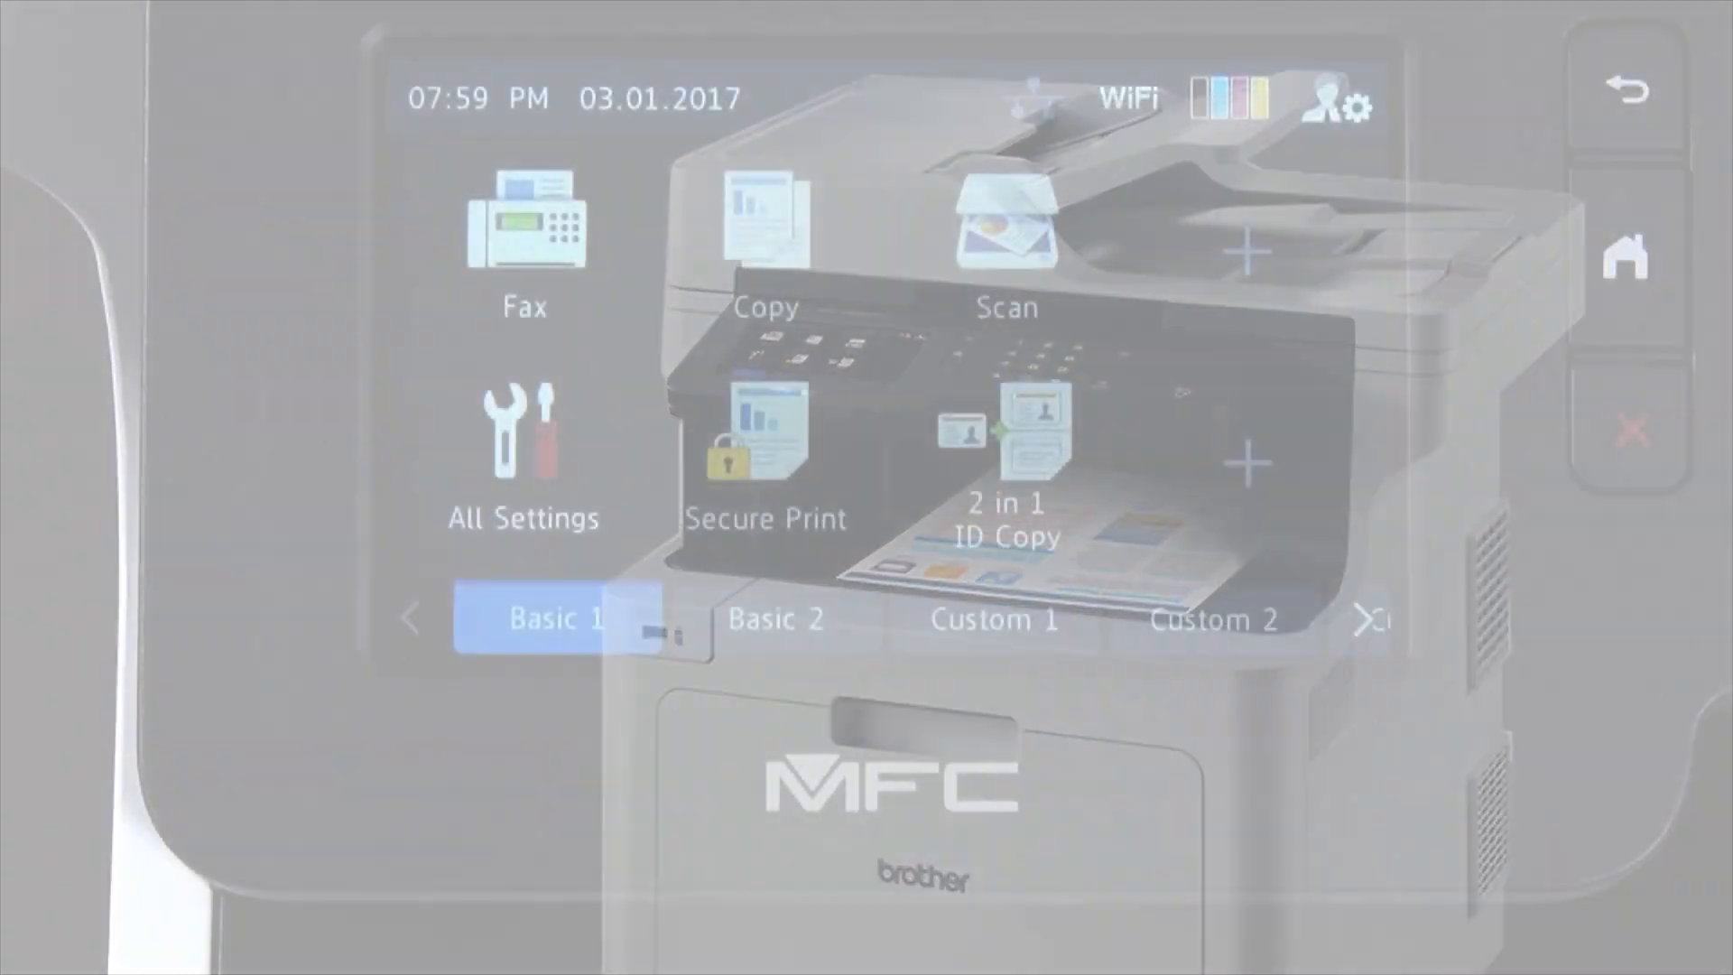
Tap the Wi-Fi status icon to list Setup Wizard, WLAN Assistant and WPS.
left_click(1128, 99)
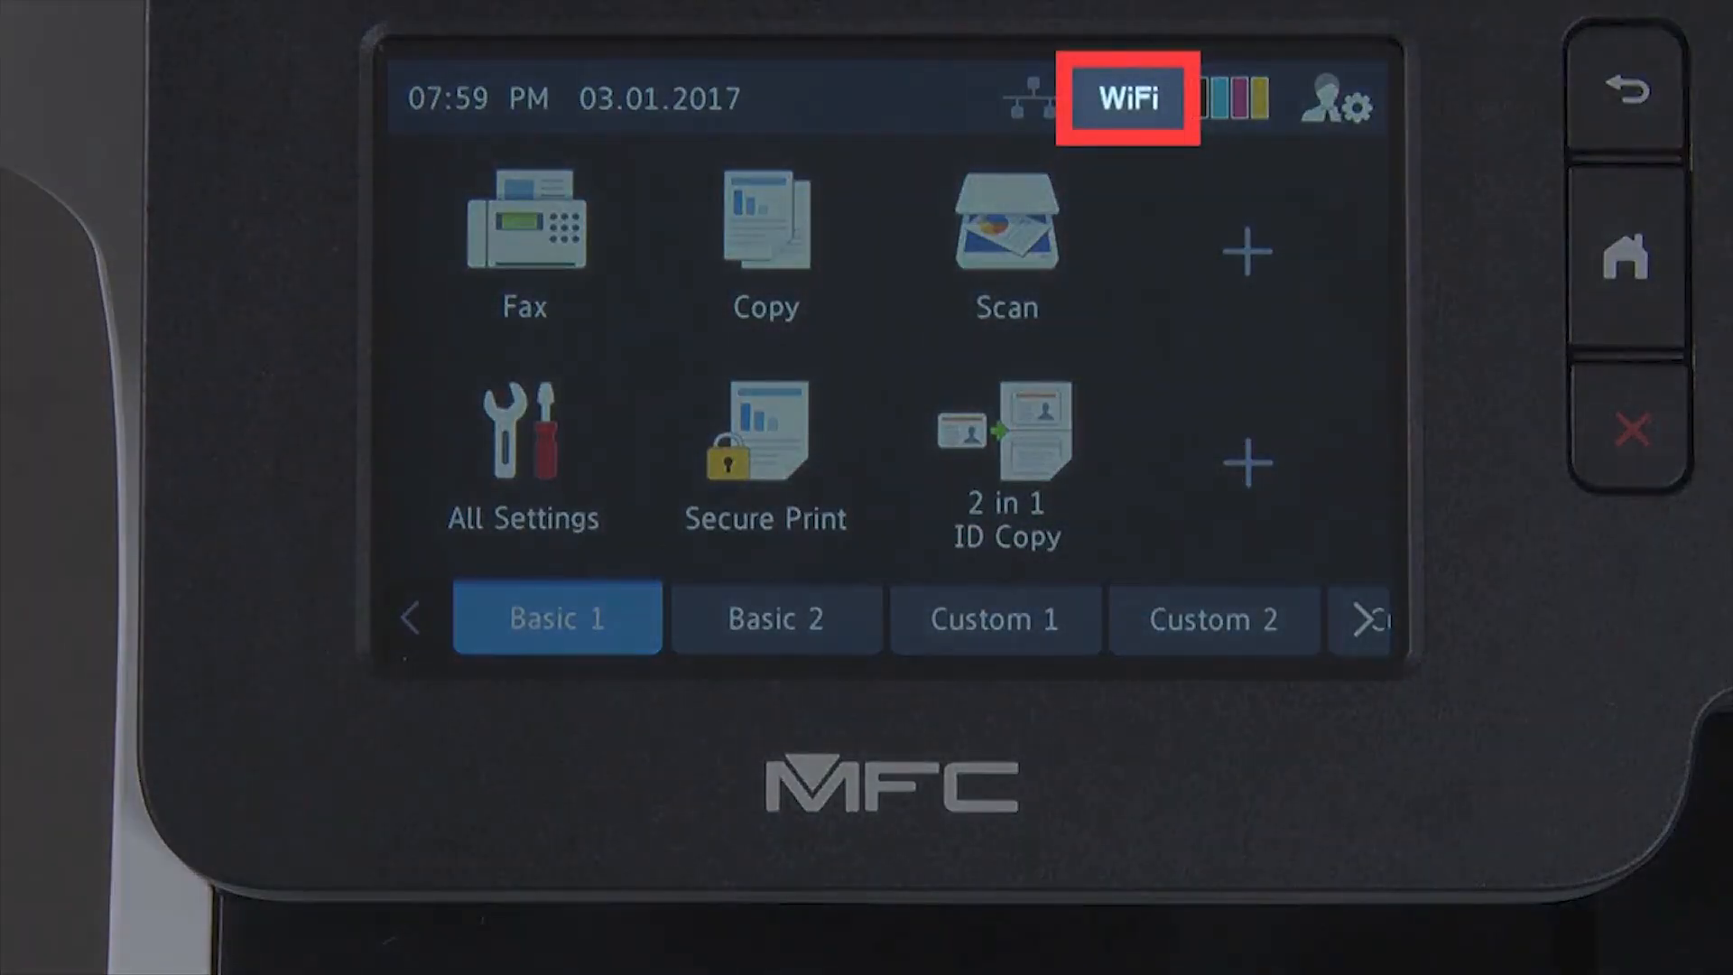
left_click(1128, 98)
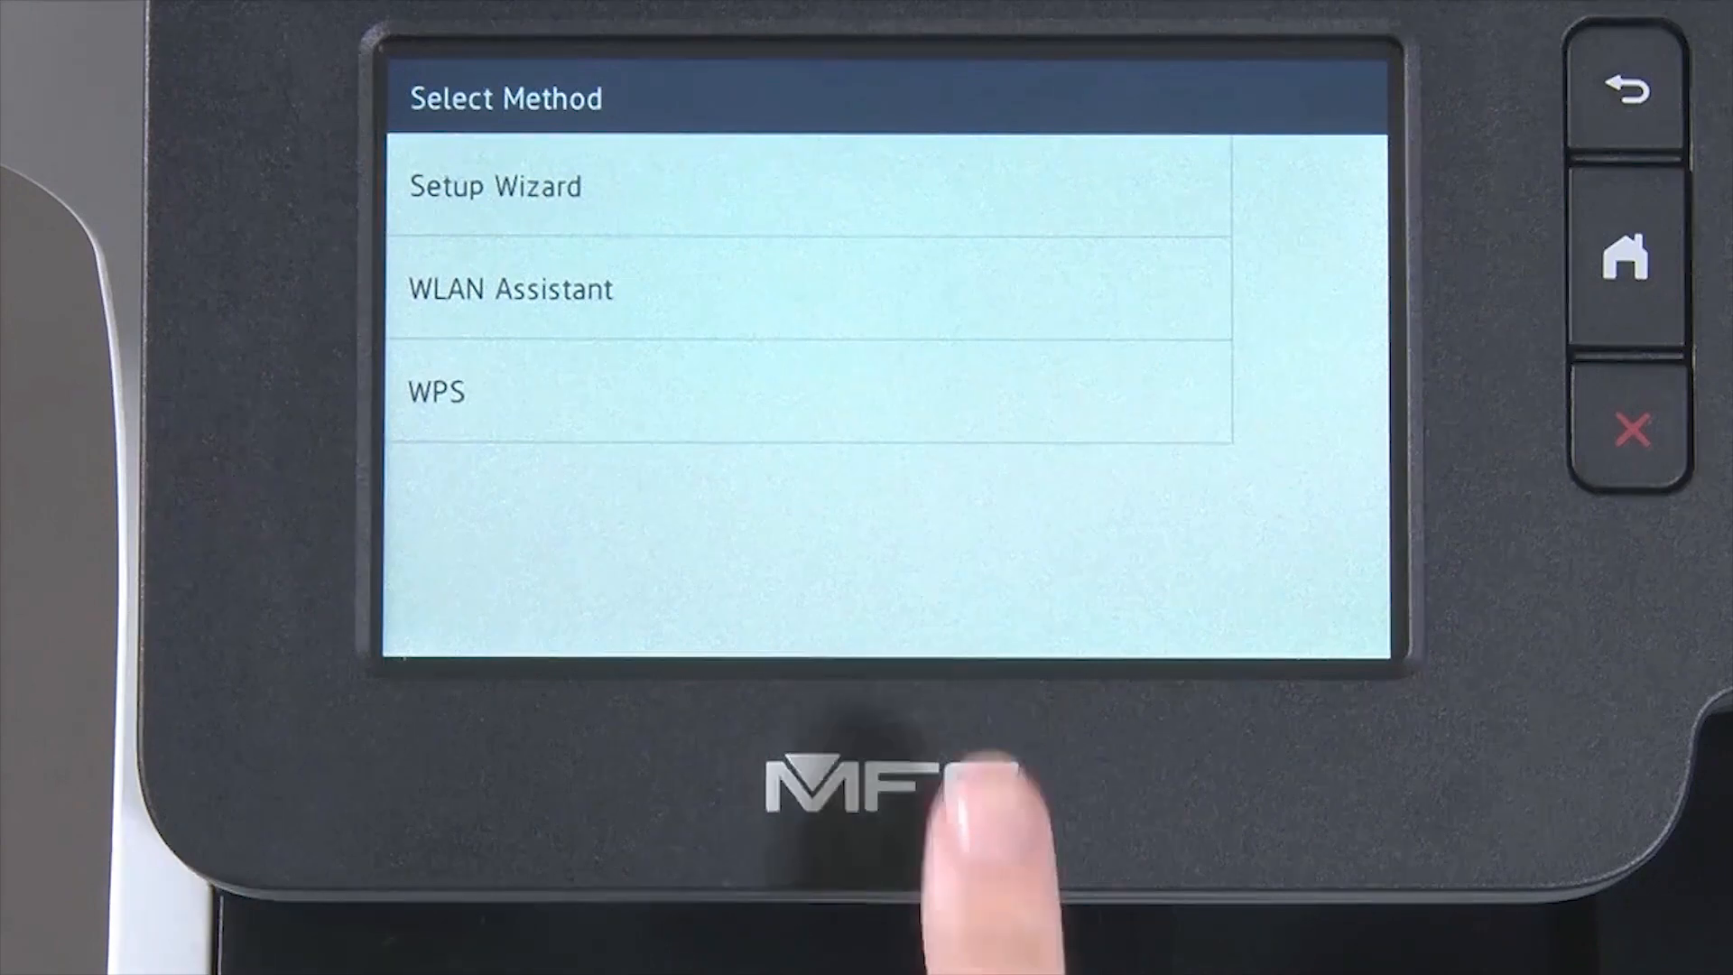
Run Setup Wizard, enable wireless LAN and select the router_name network.
left_click(509, 289)
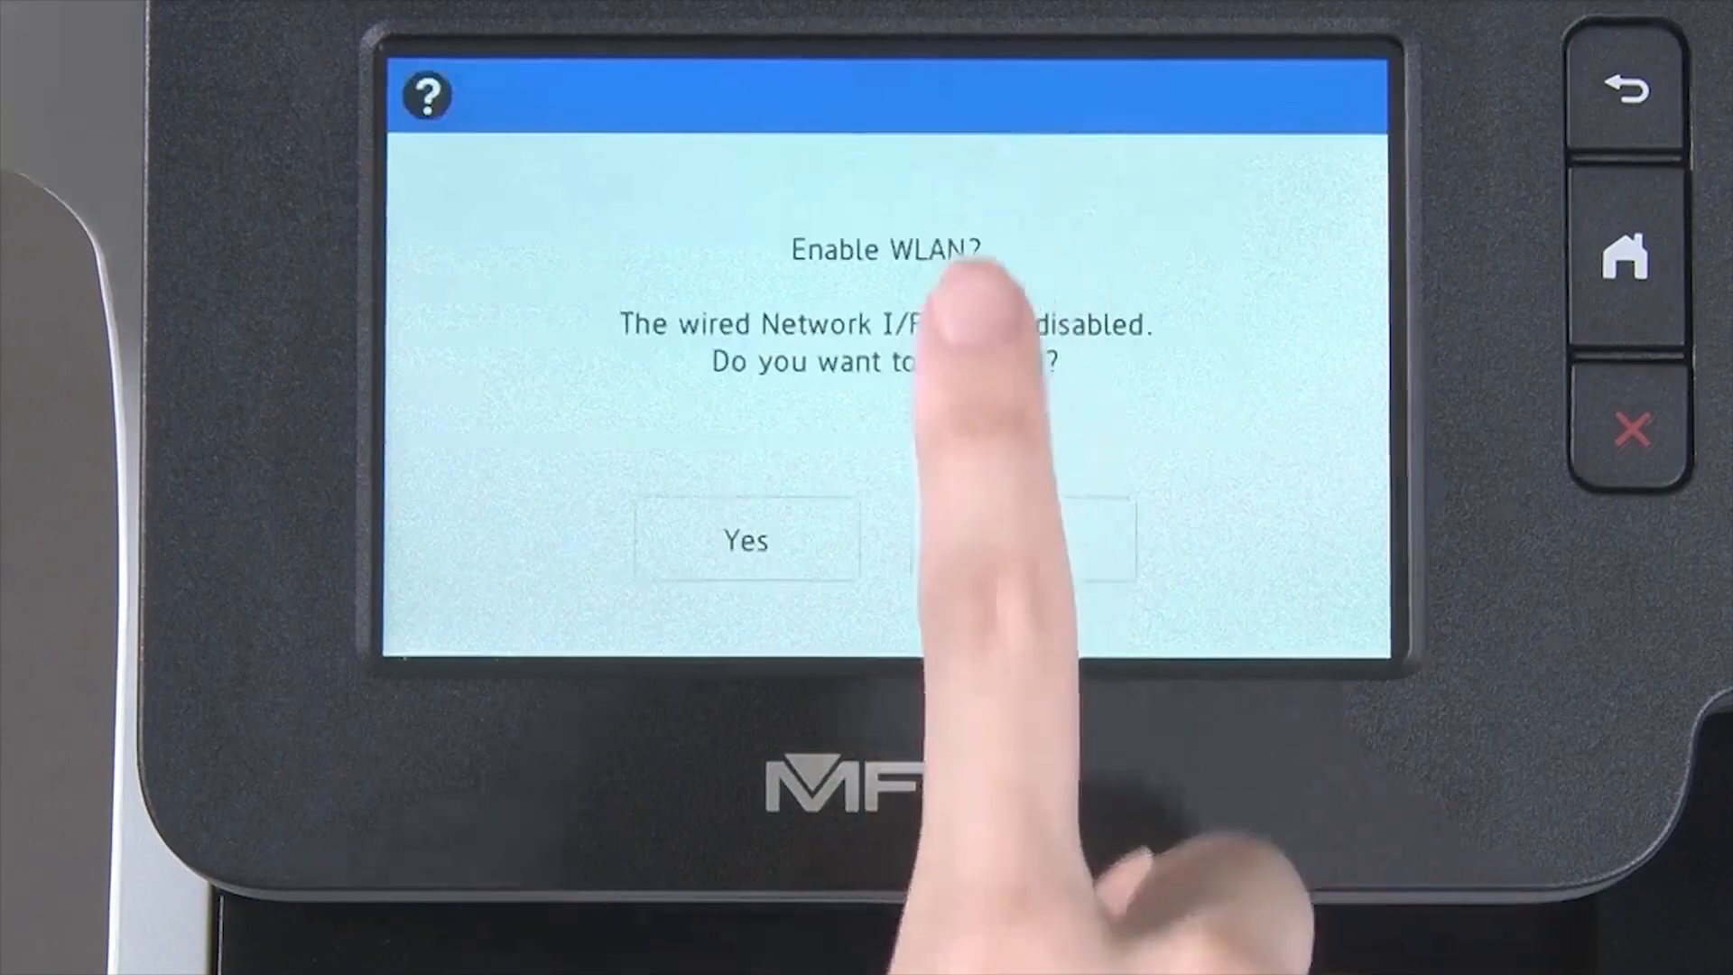
left_click(744, 540)
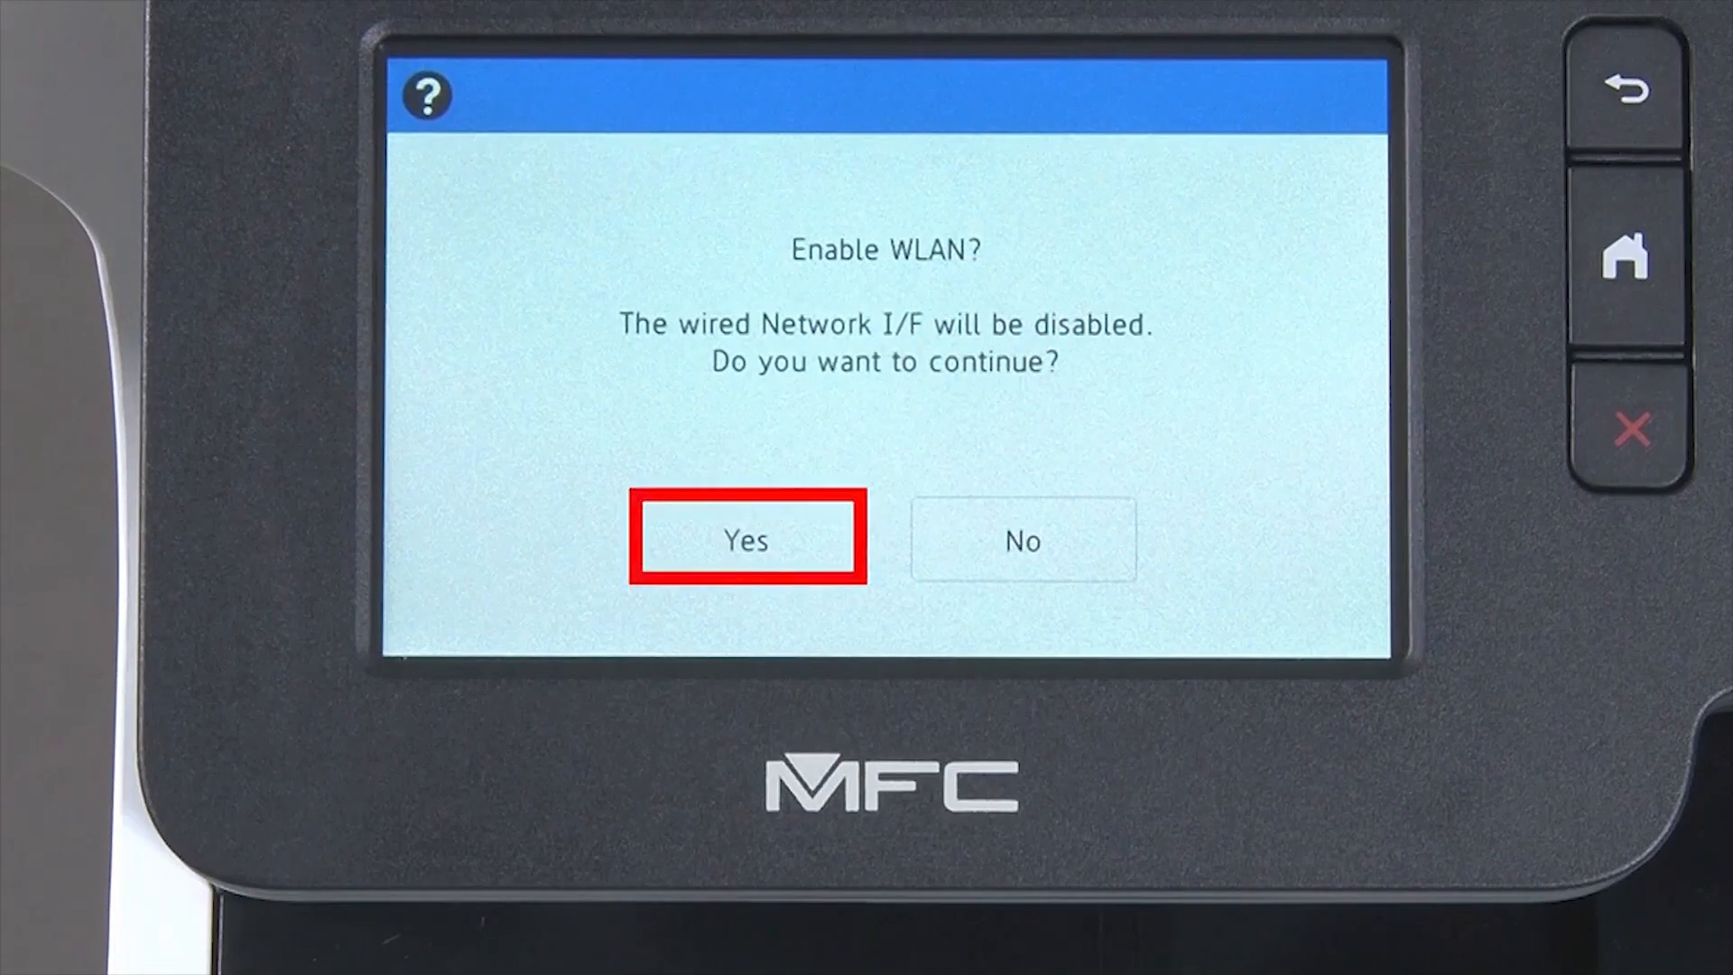
left_click(746, 541)
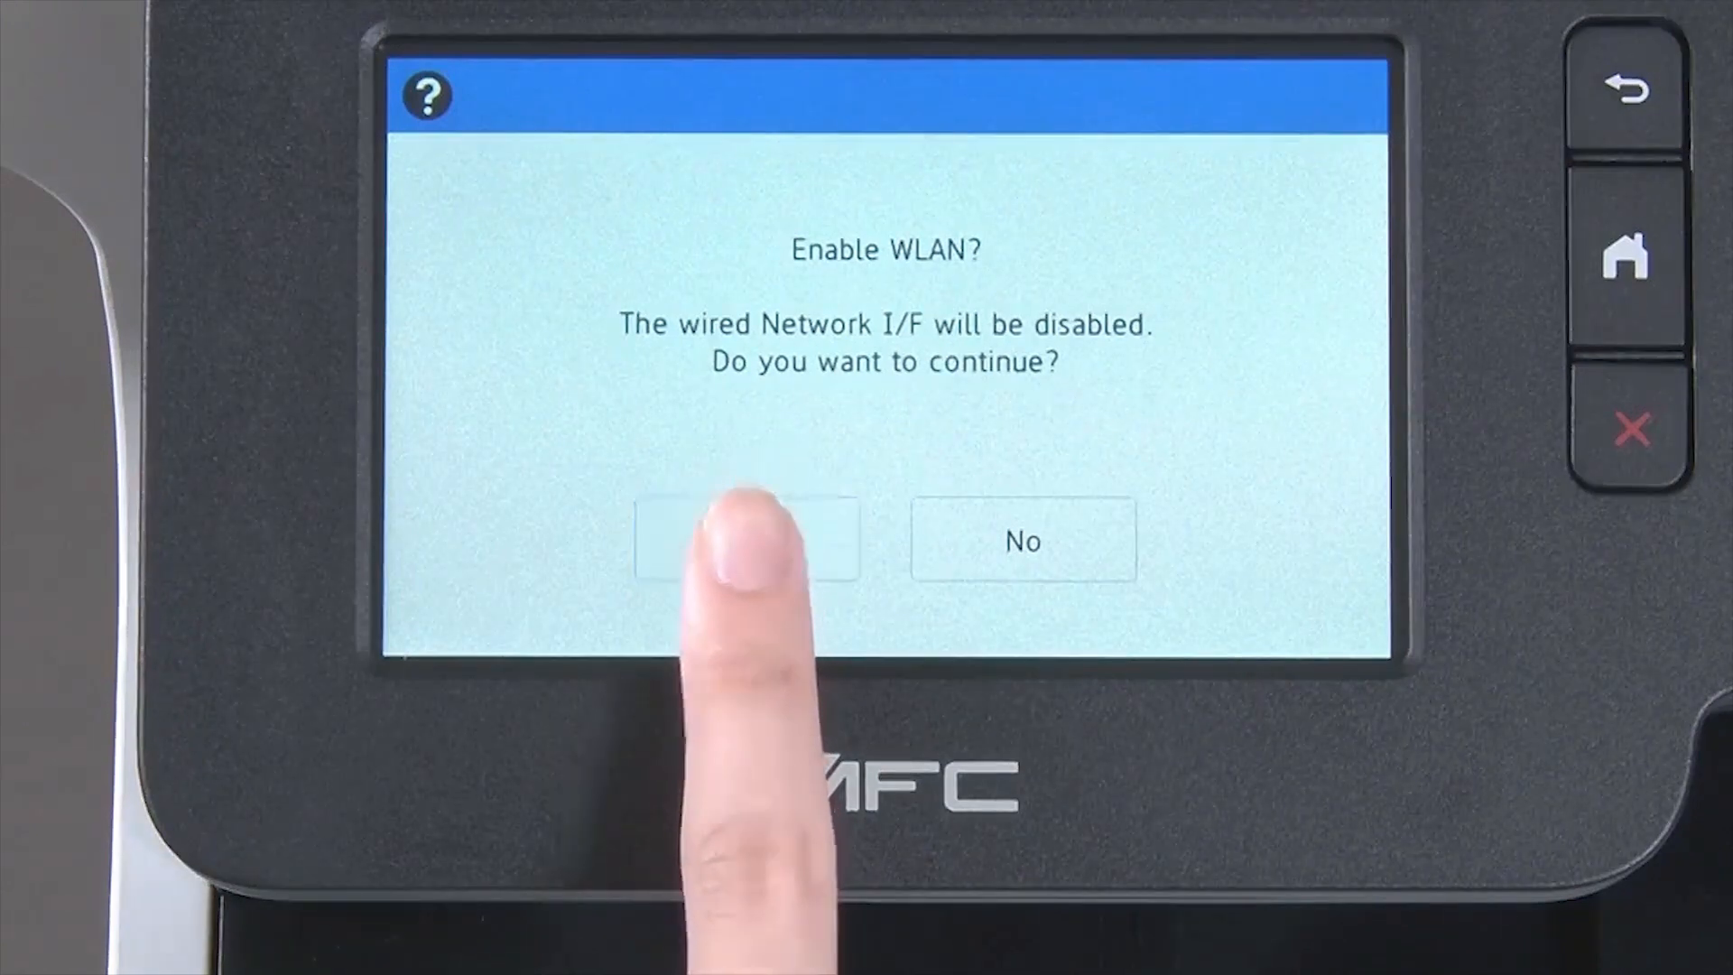
left_click(749, 541)
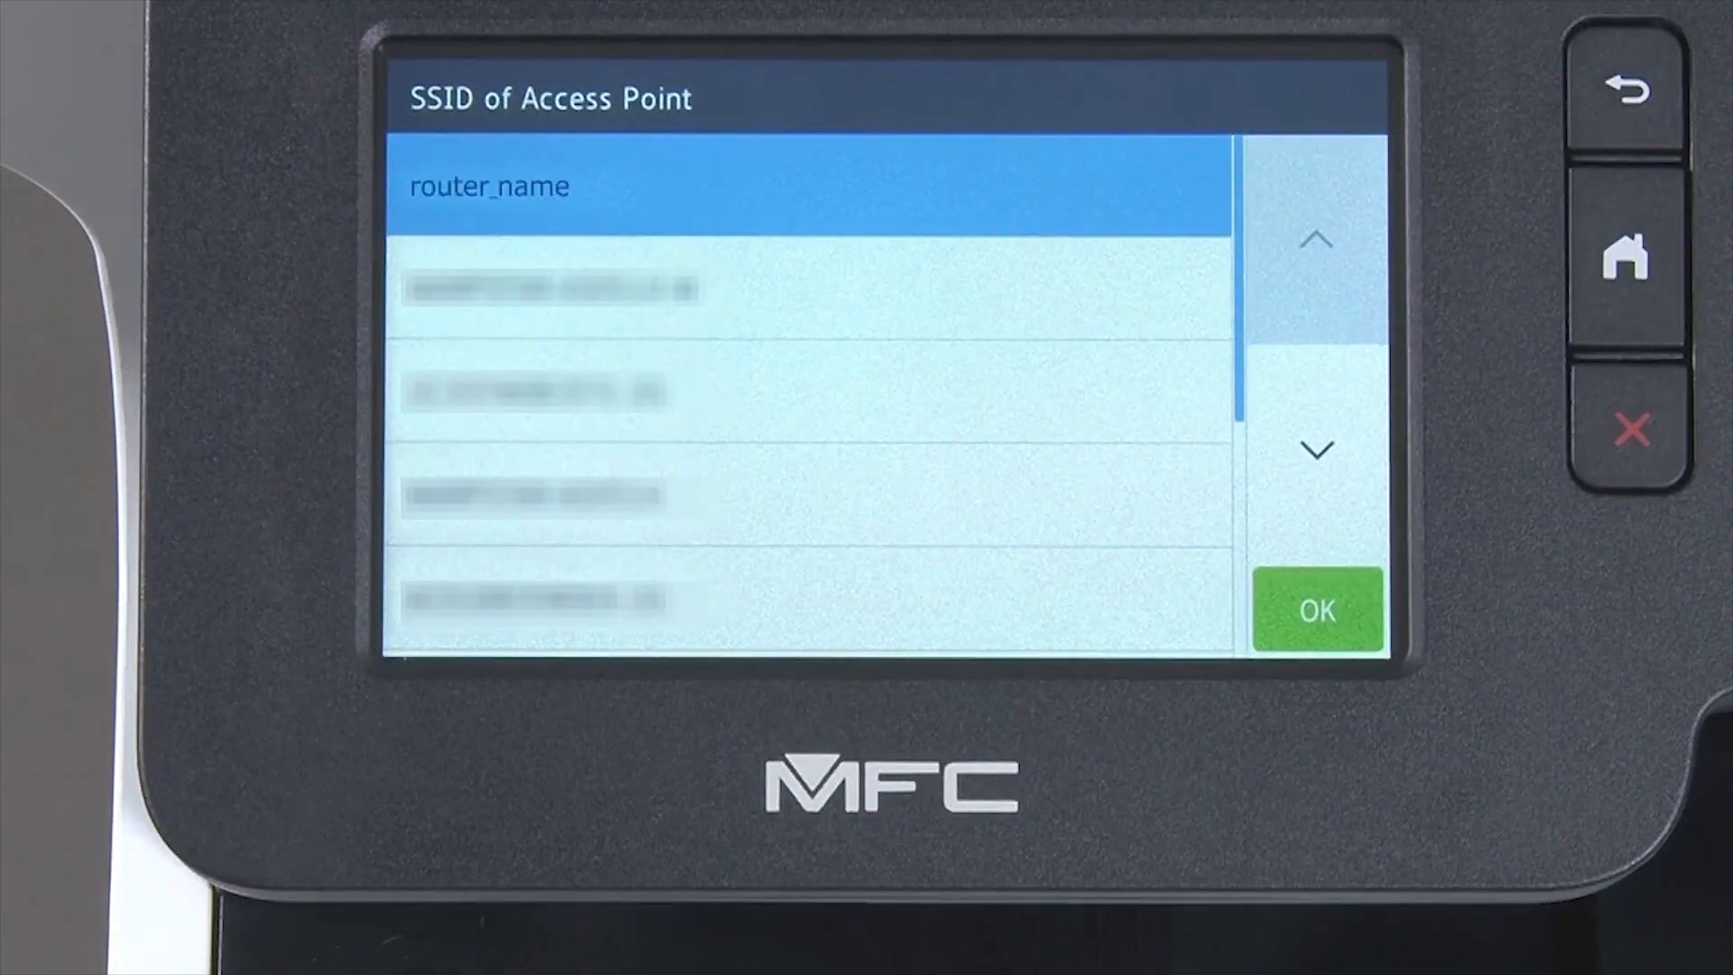
left_click(1315, 610)
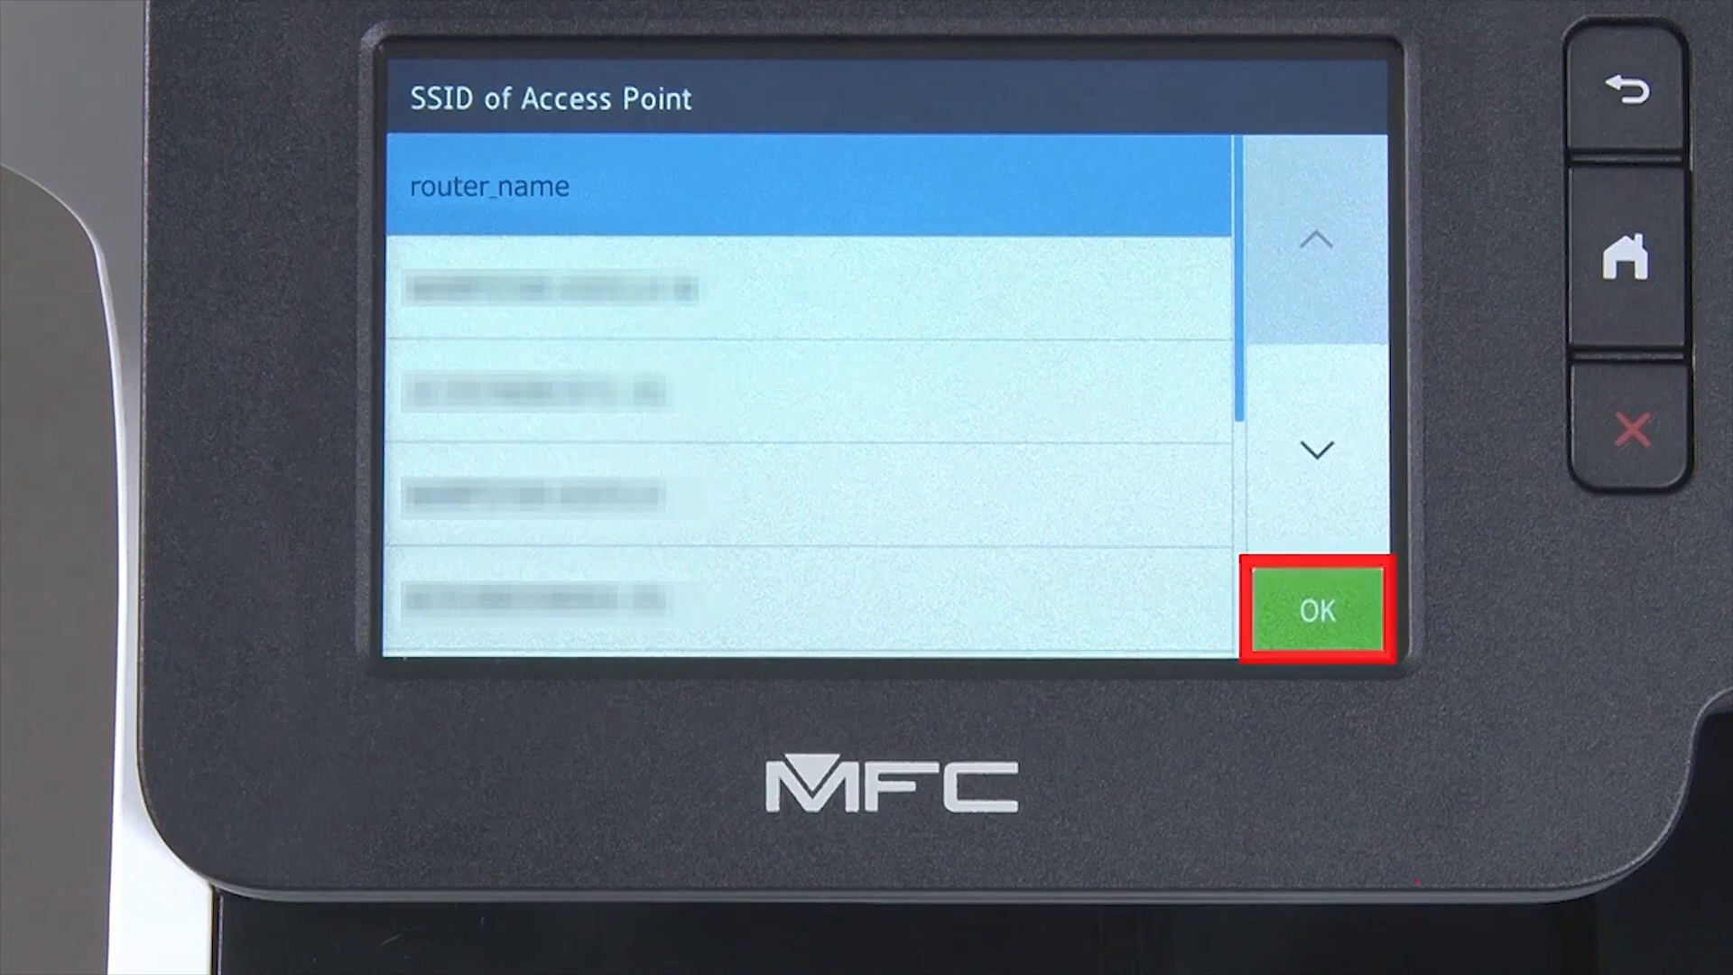
left_click(1316, 611)
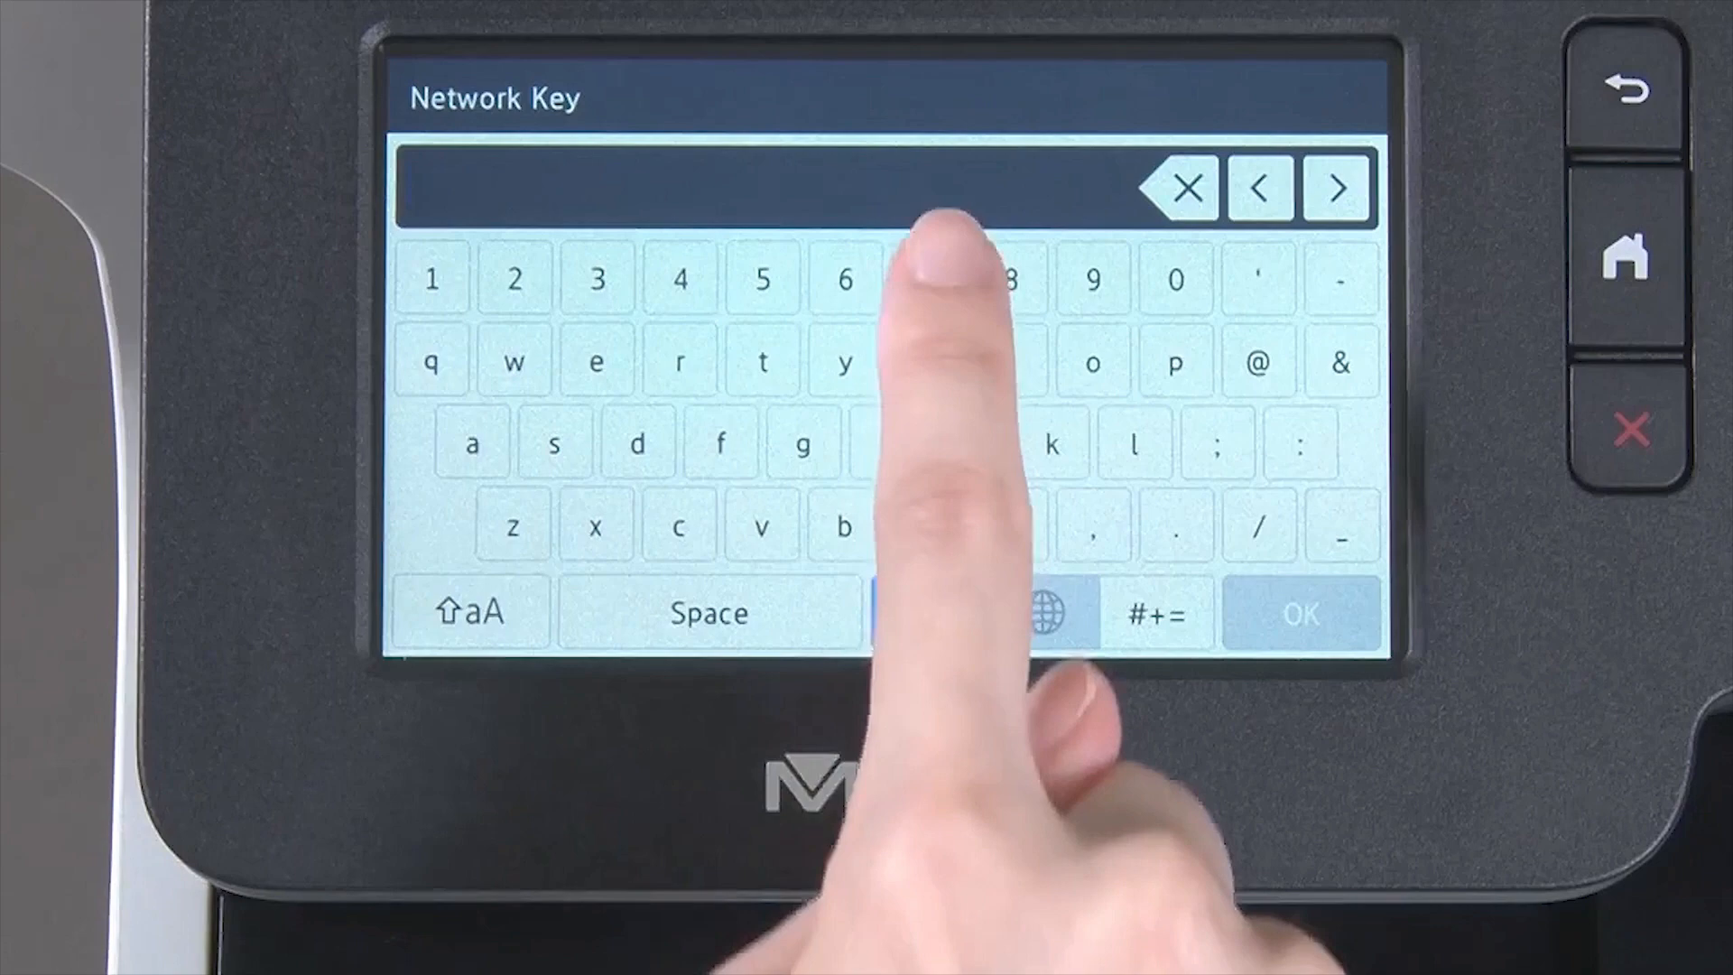
left_click(953, 278)
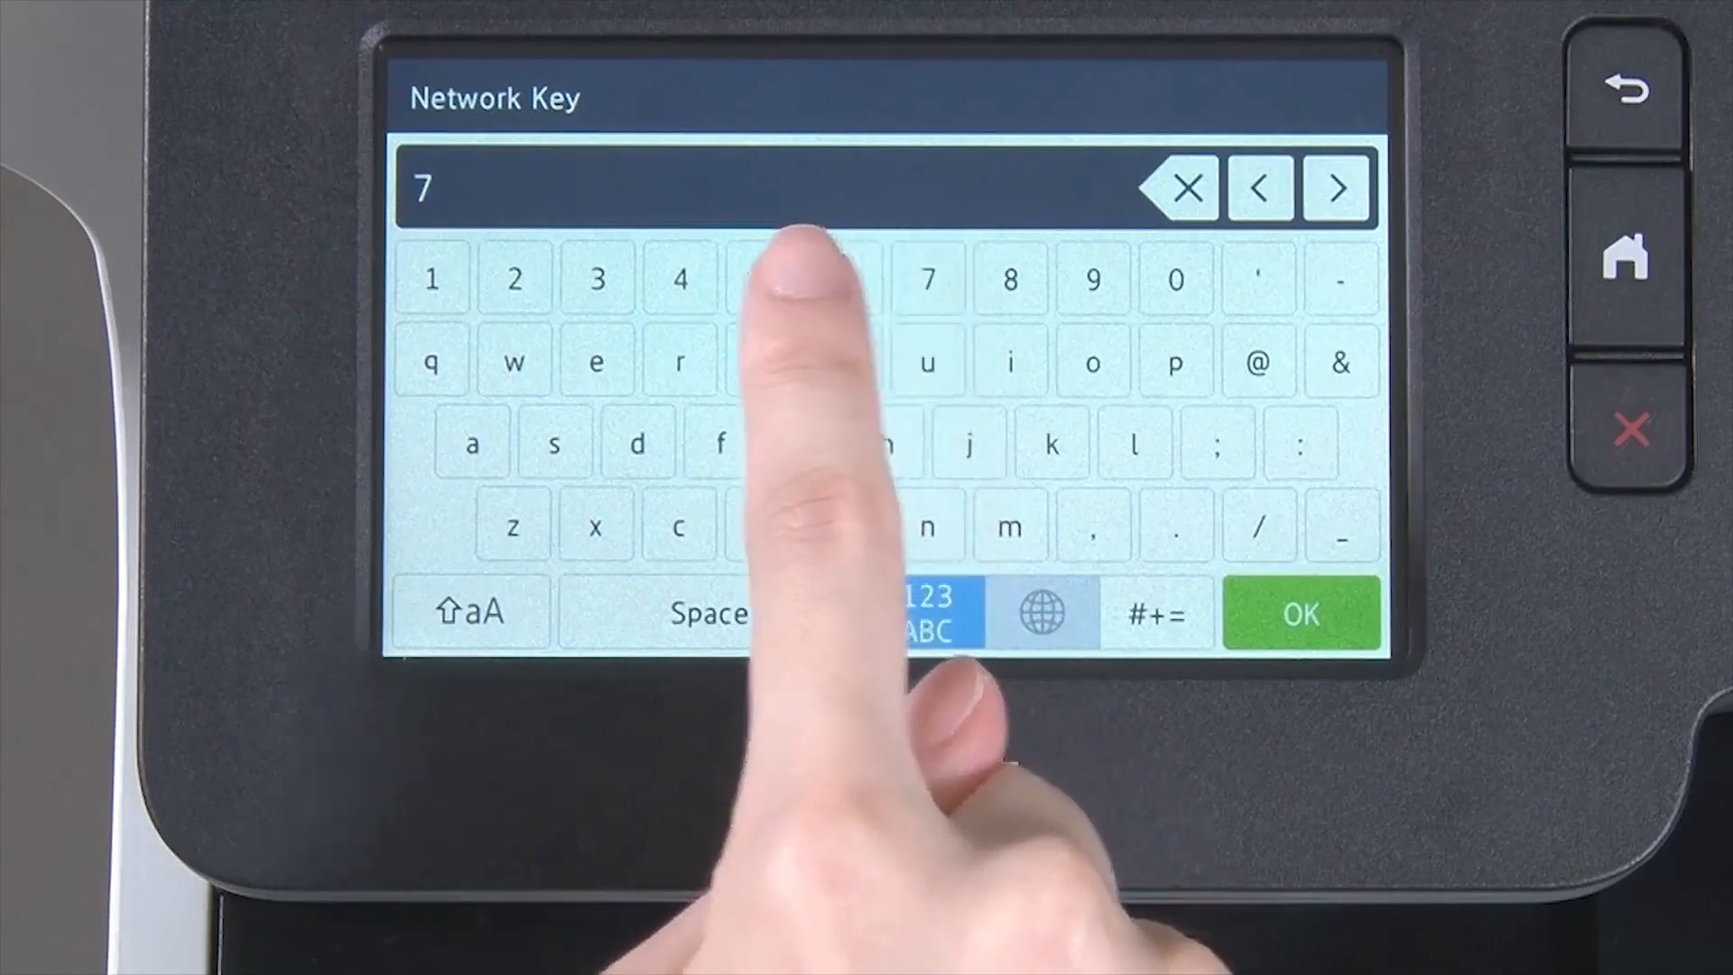
left_click(679, 277)
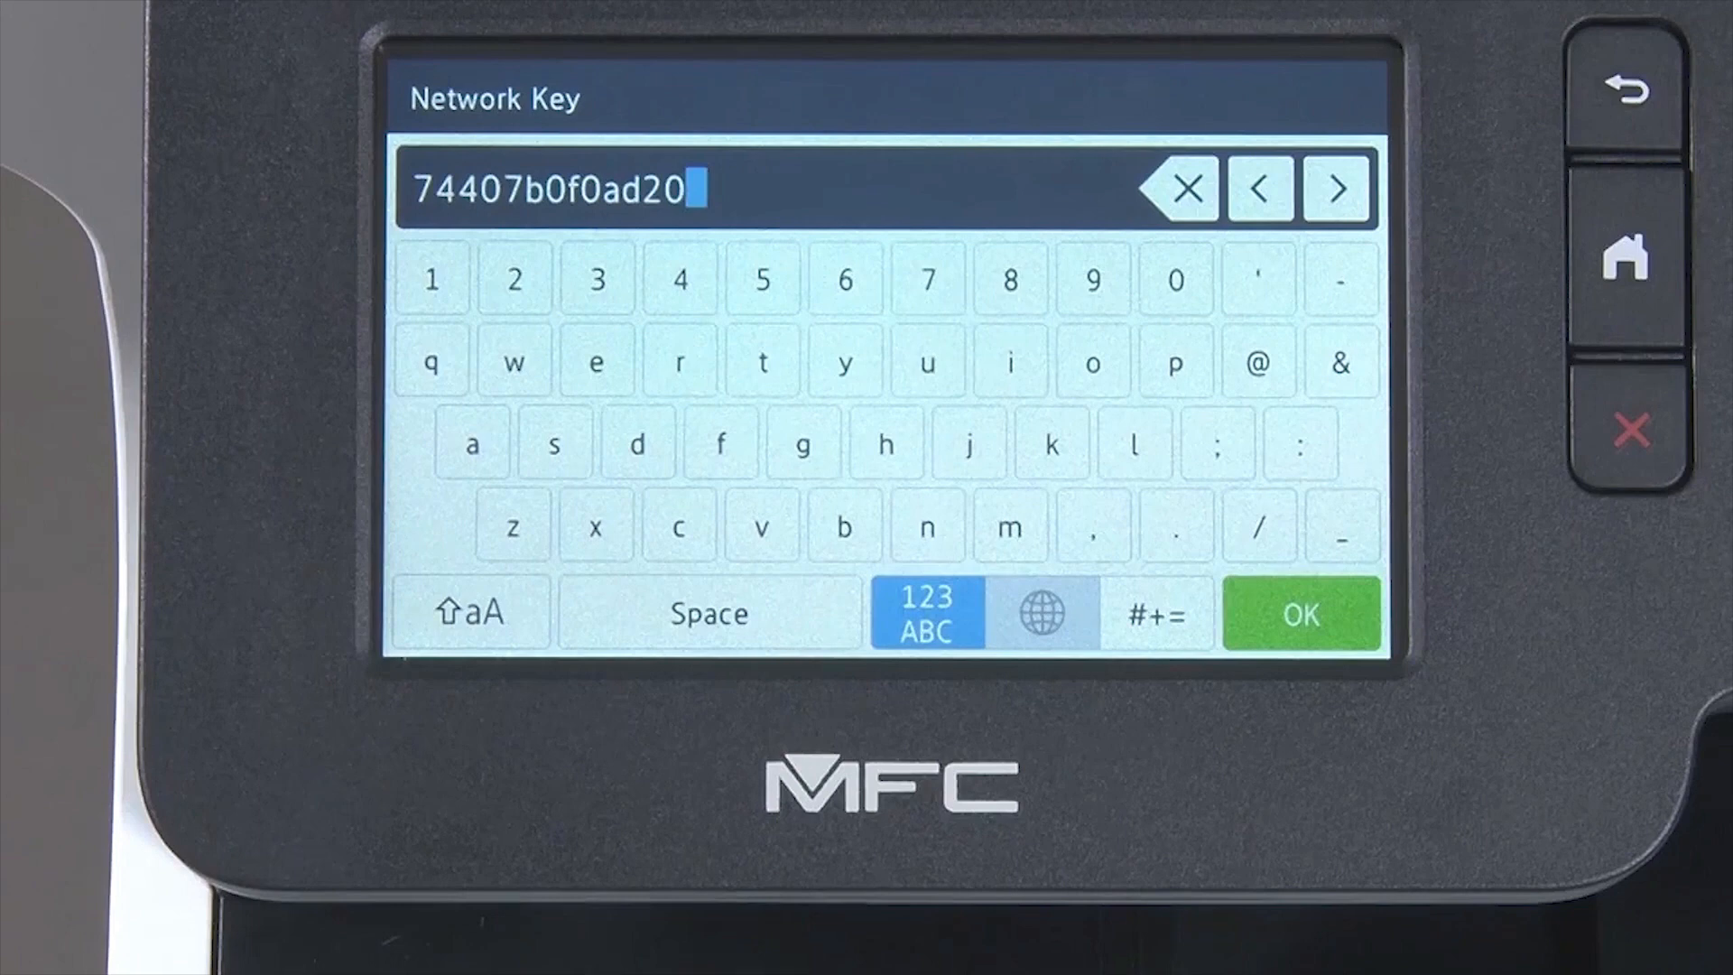
left_click(1300, 614)
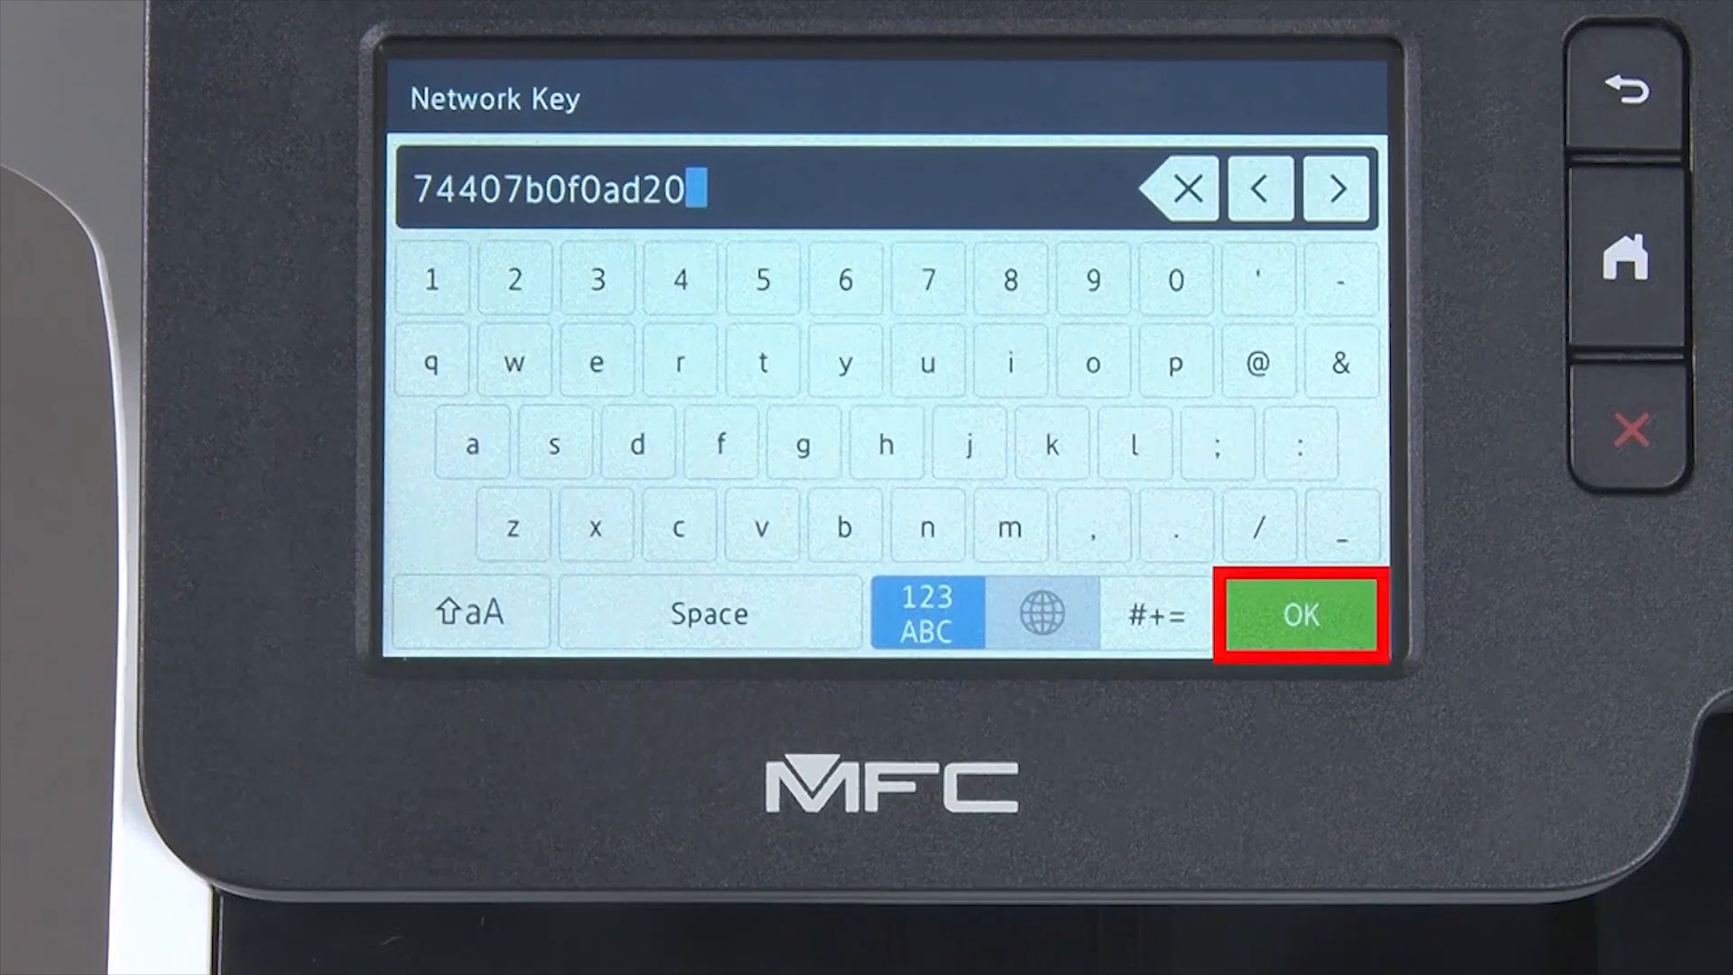
left_click(1300, 613)
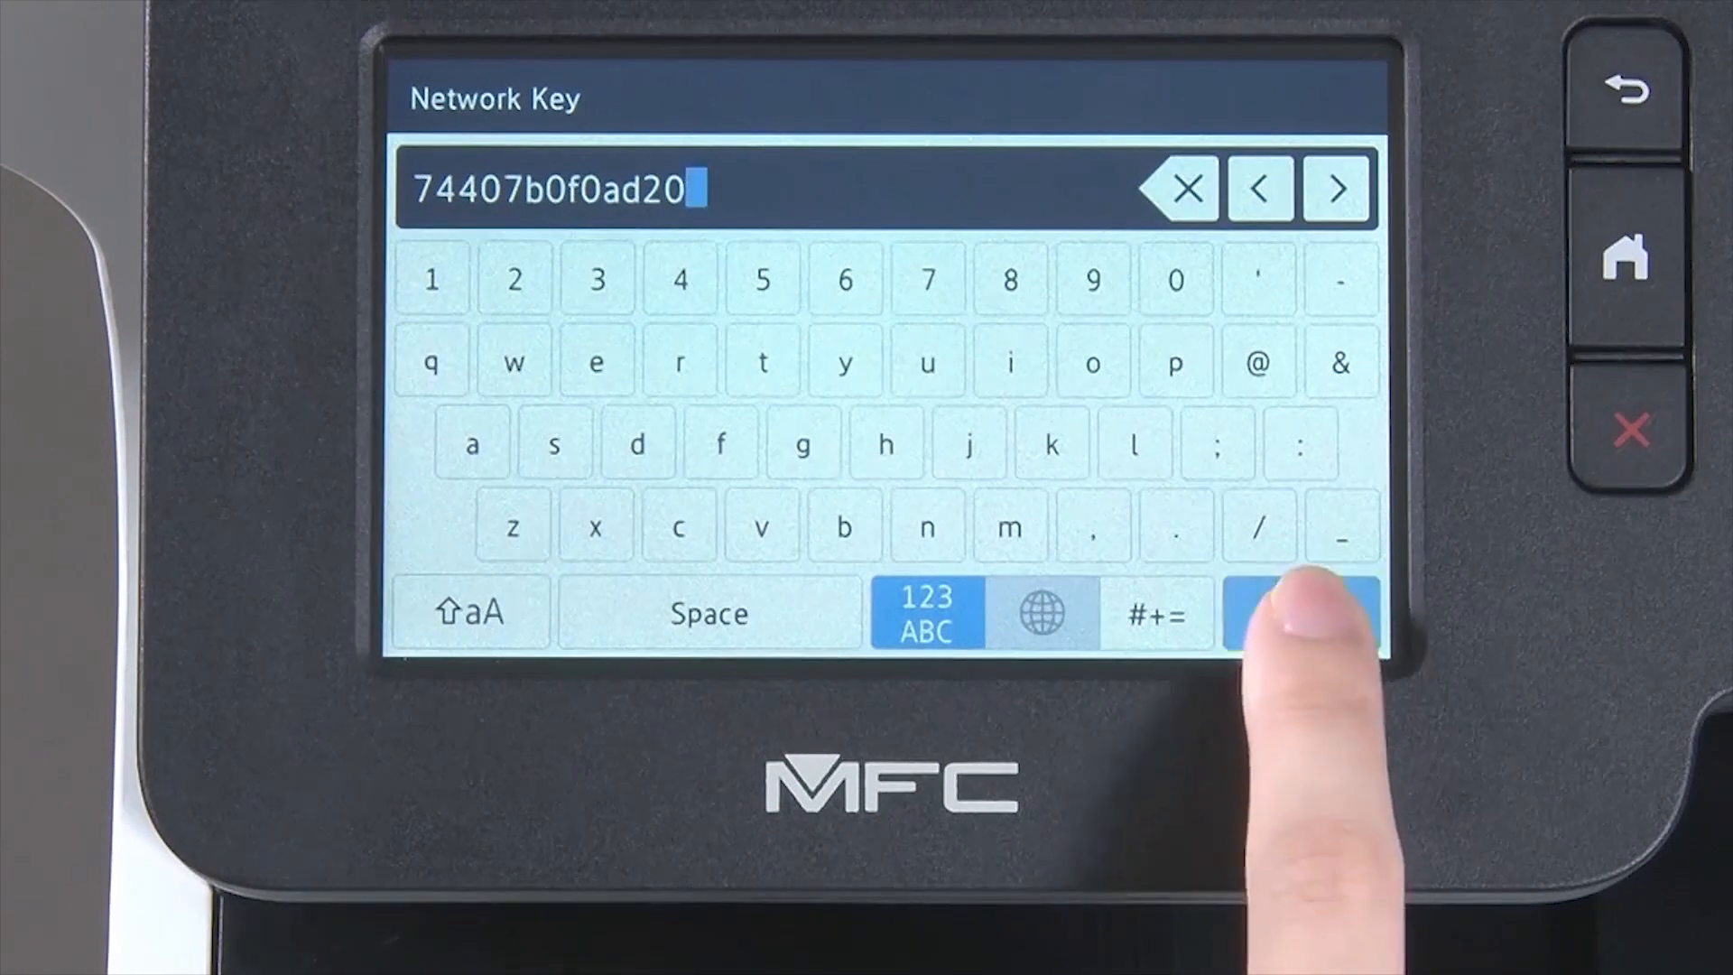
left_click(1301, 614)
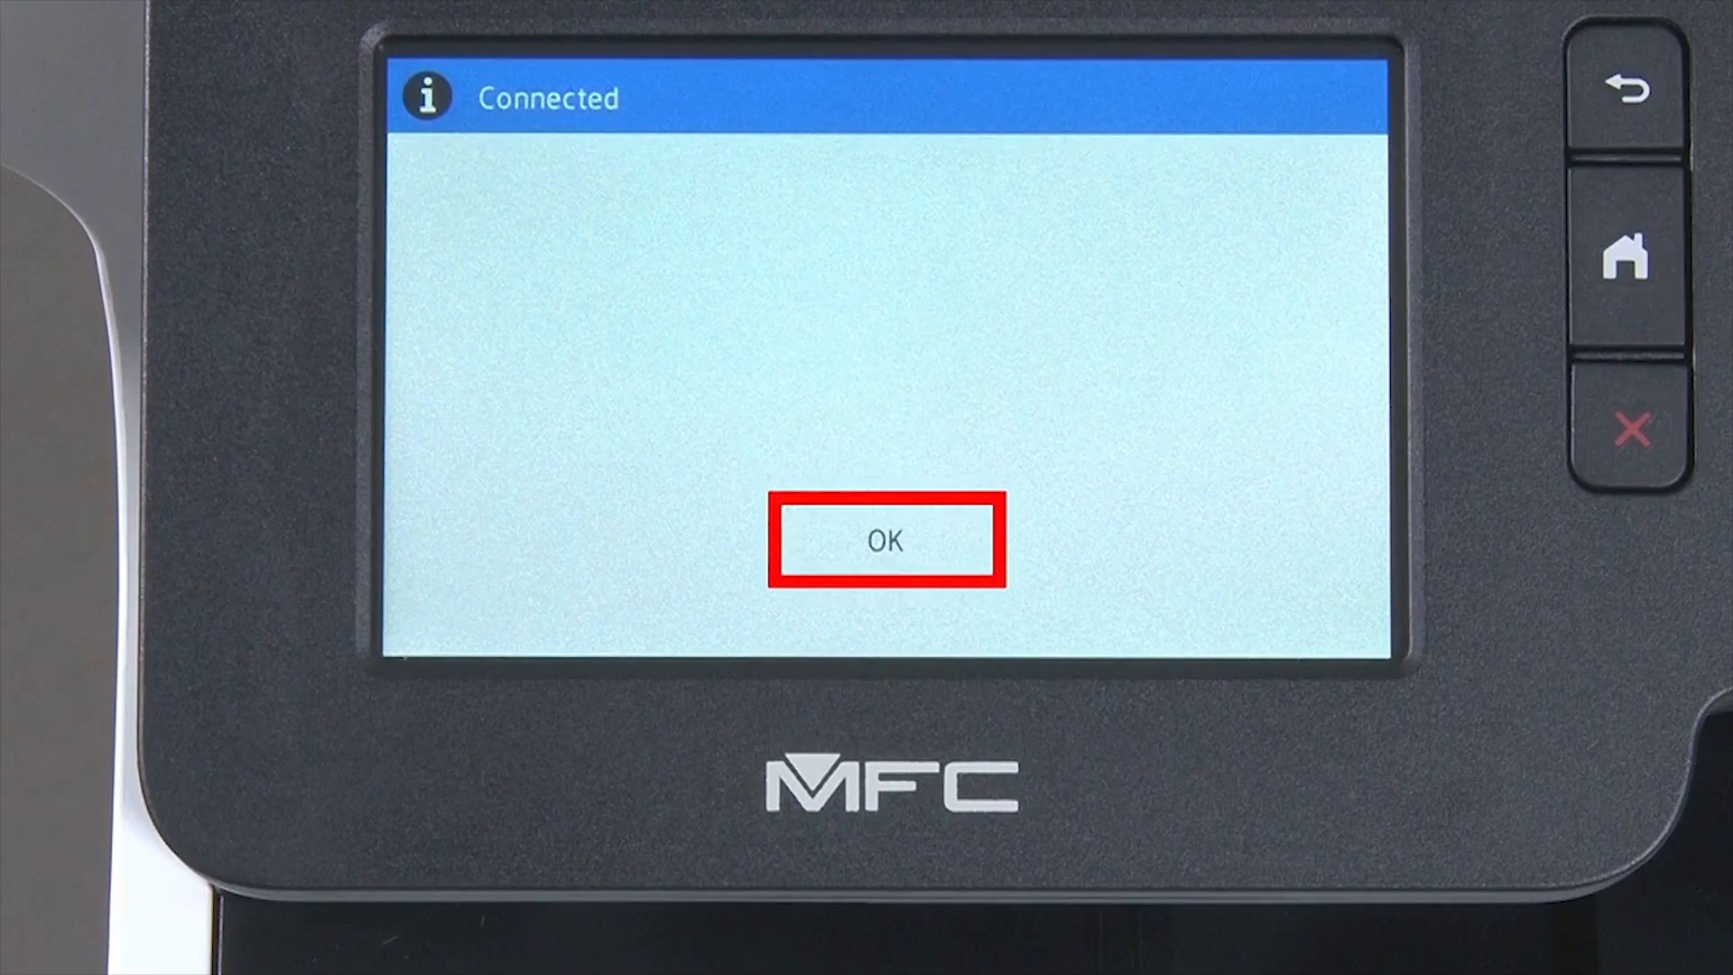
Dismiss the printer's Connected confirmation message.
left_click(881, 540)
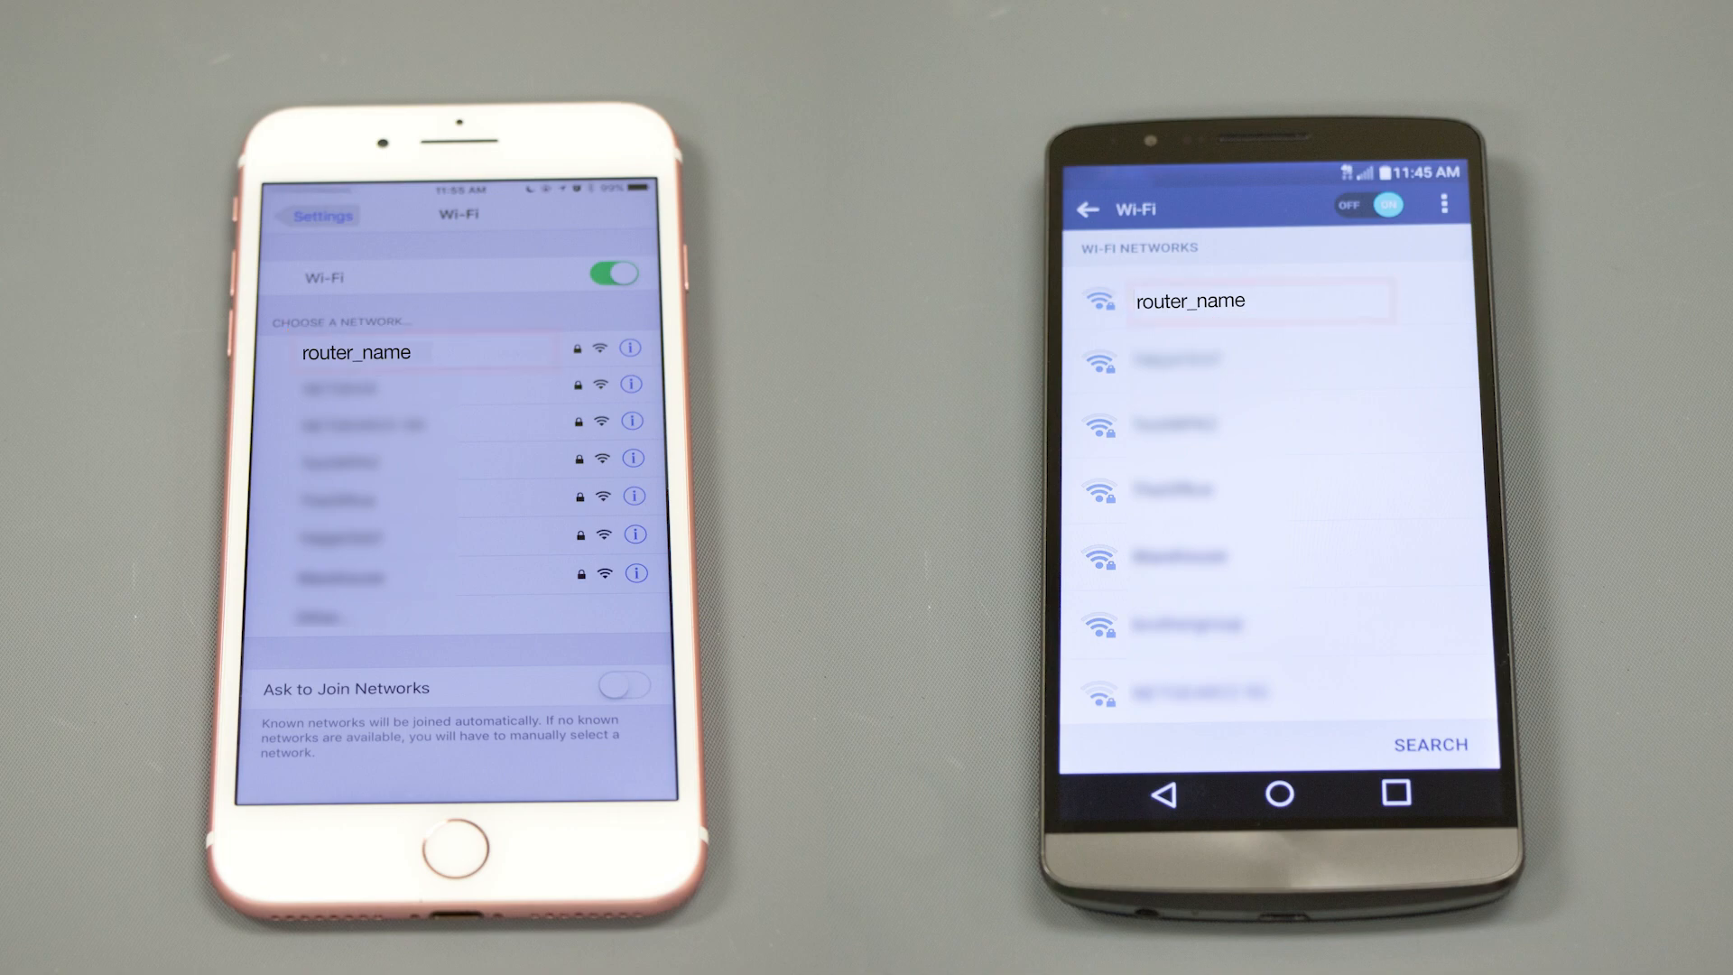
left_click(1260, 301)
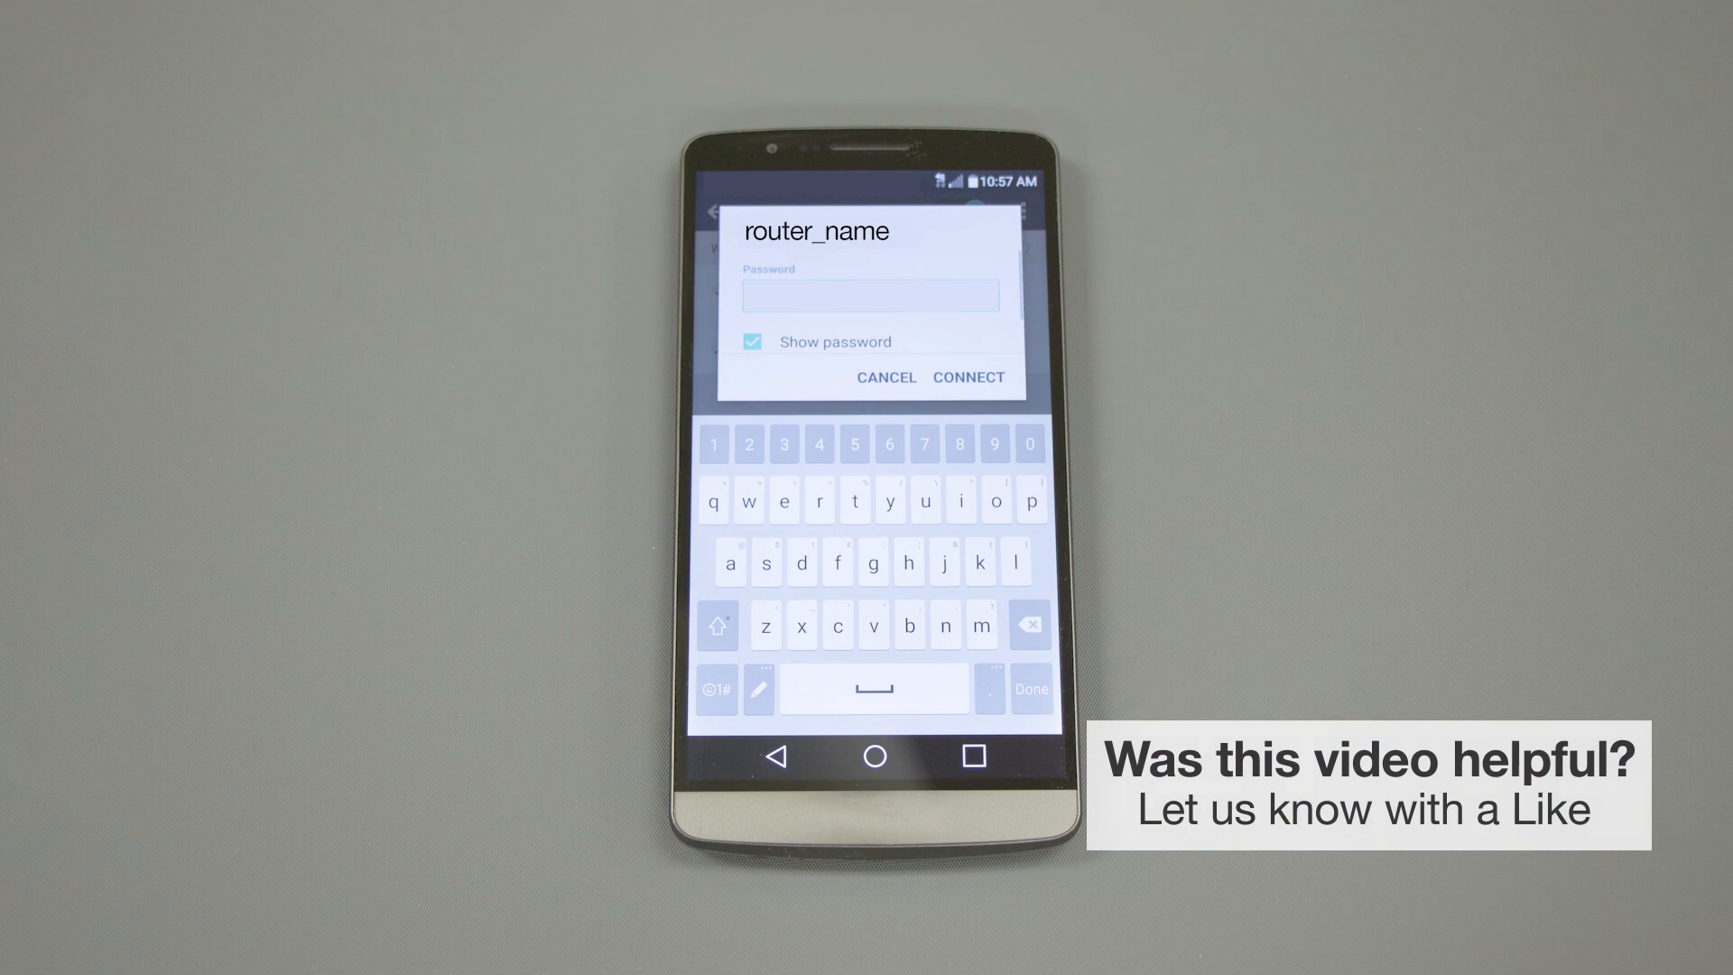
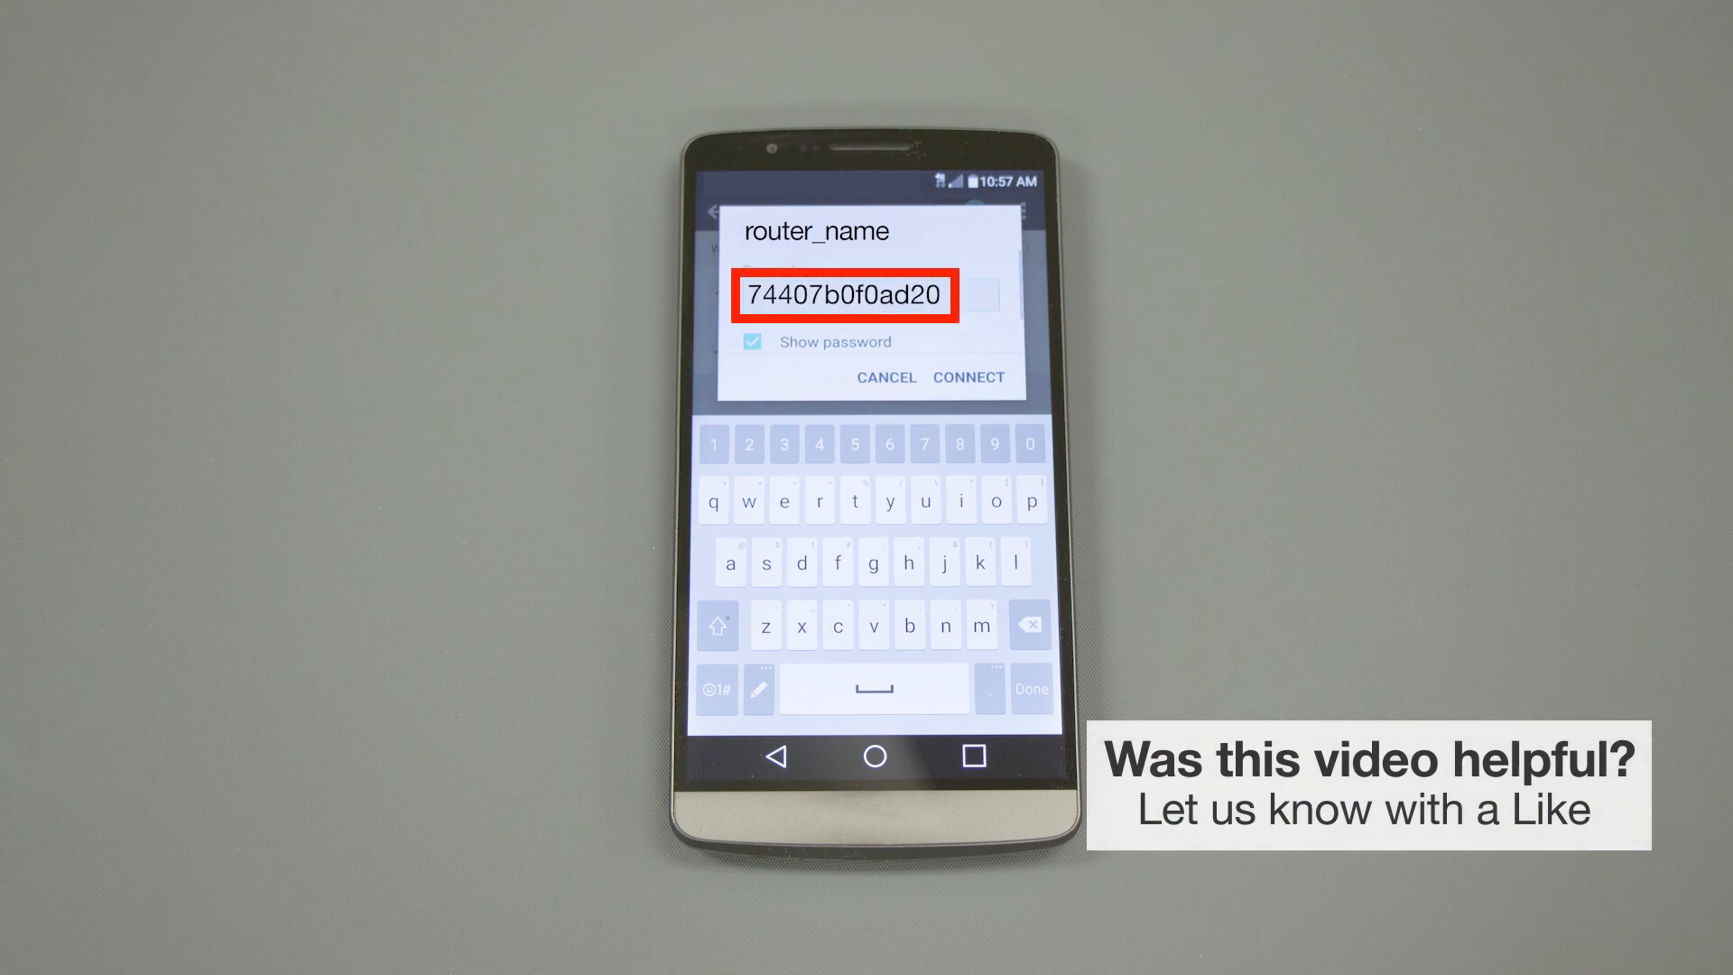
left_click(968, 377)
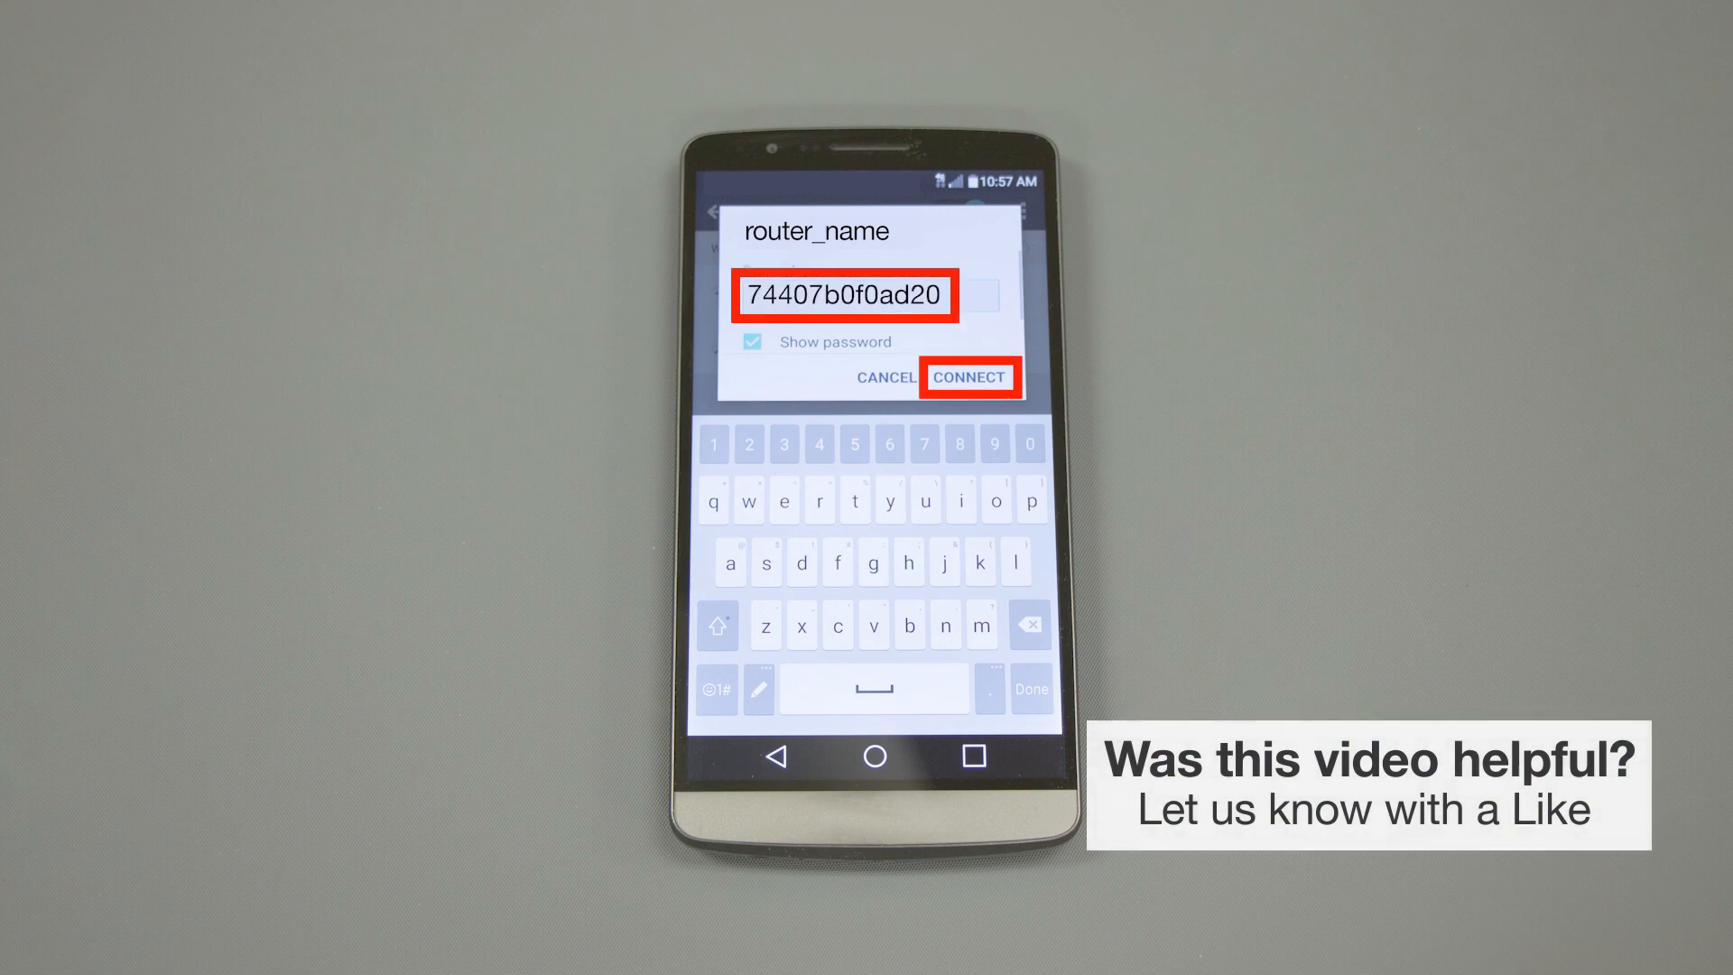